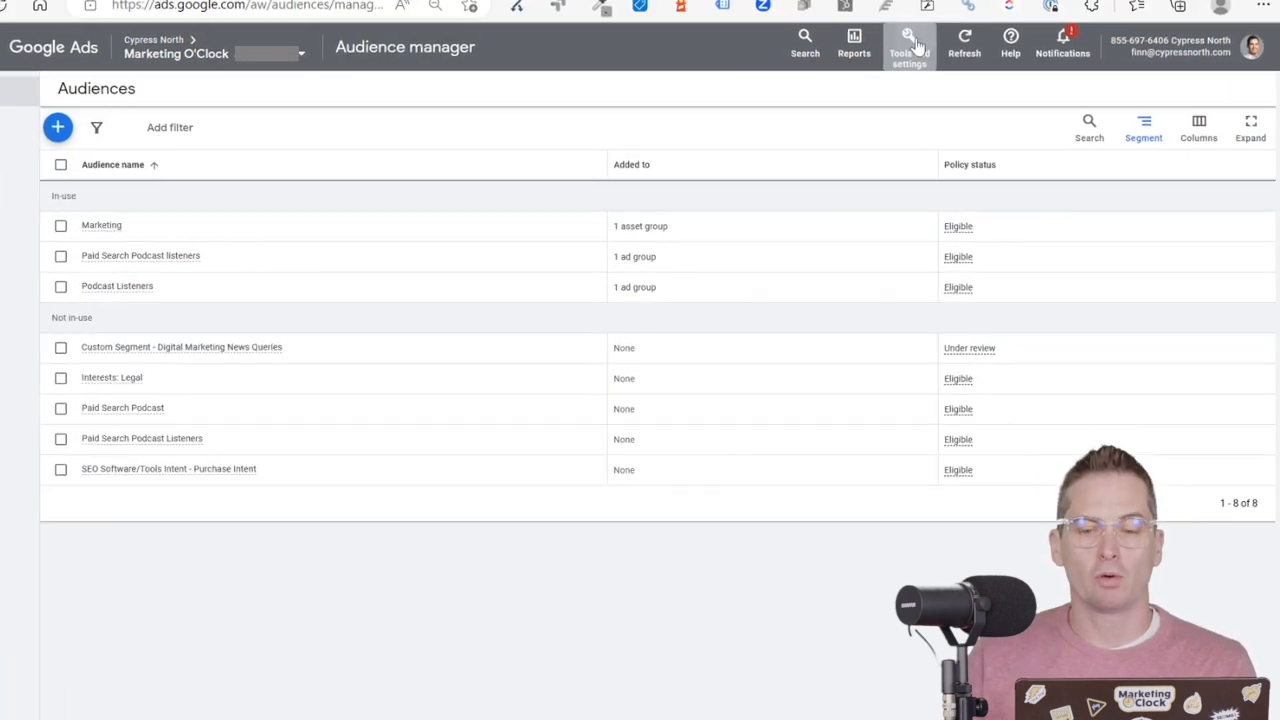
# Step: Create a new audience named 'Custom Segment - Digital Marketing News URLs' and start choosing custom segments
pyautogui.click(908, 42)
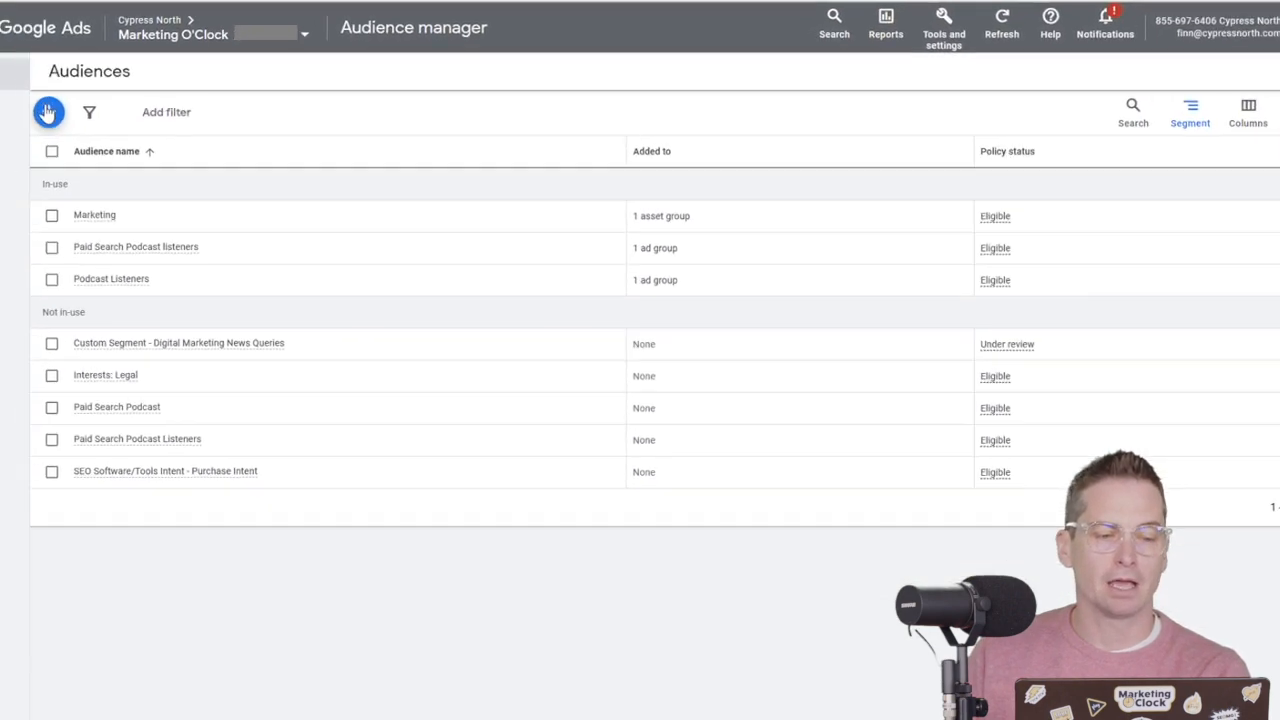
pyautogui.click(48, 112)
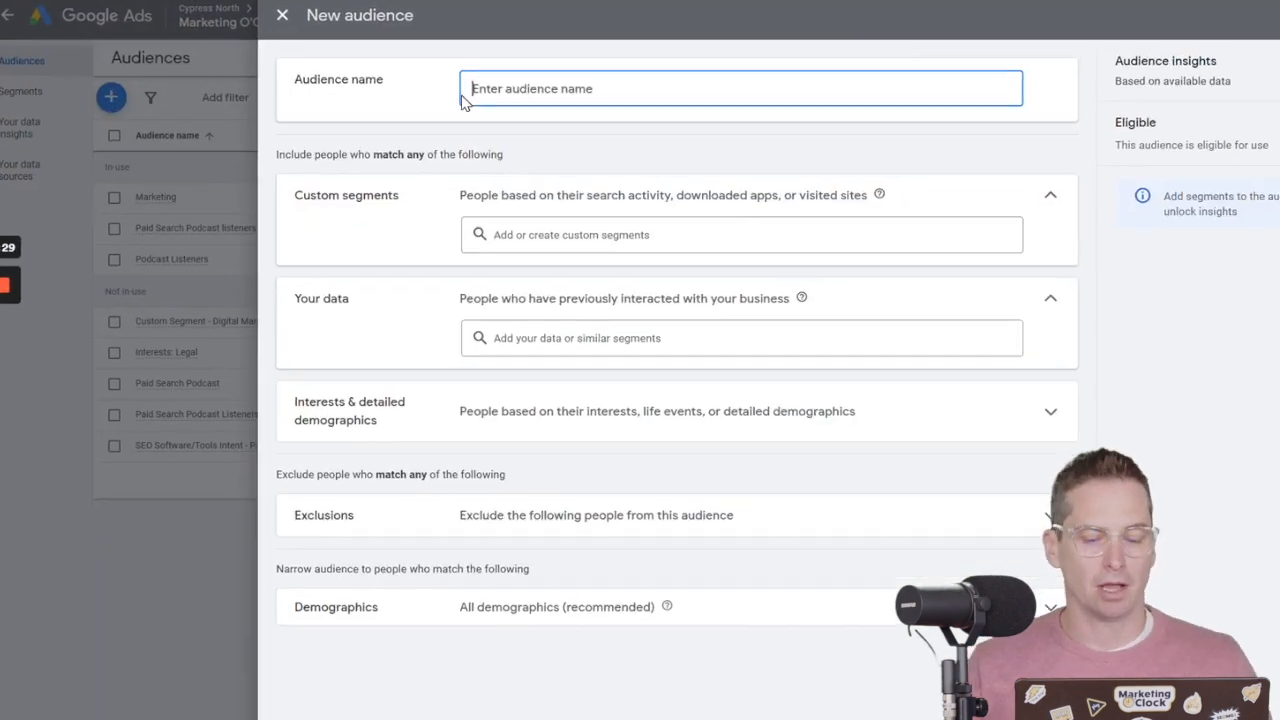
pyautogui.write('Custom Segment')
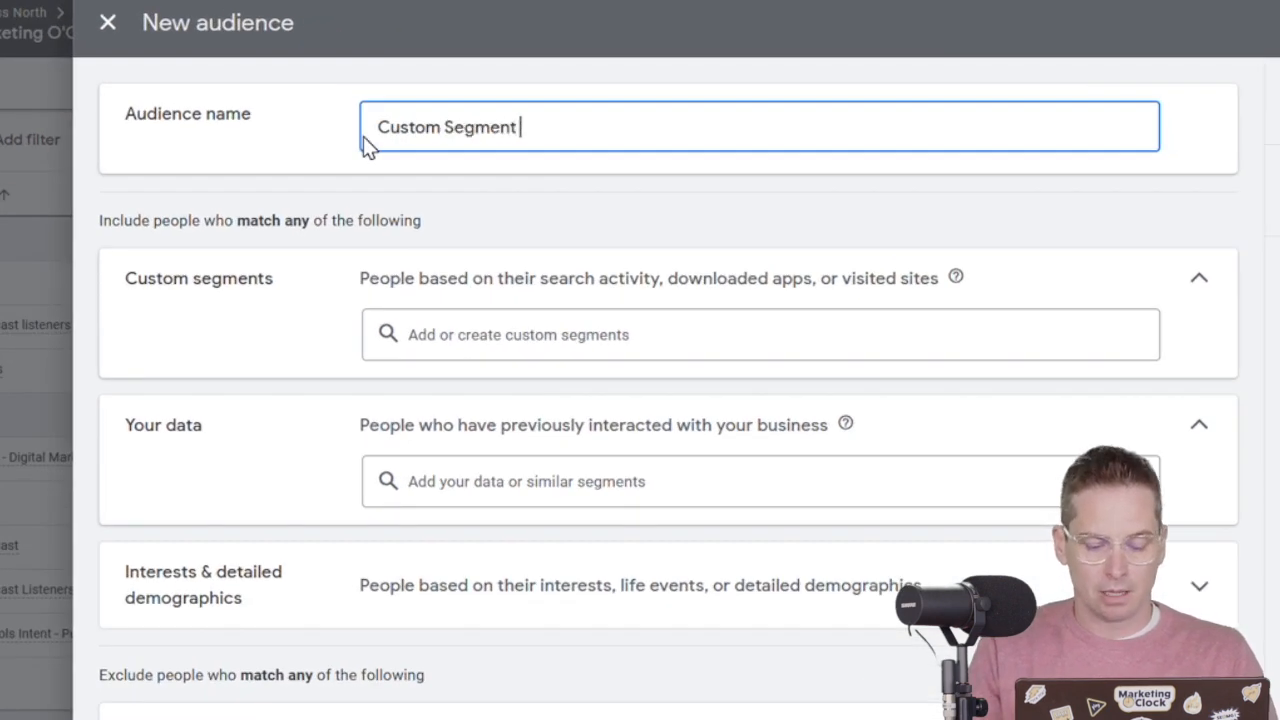
pyautogui.write('-')
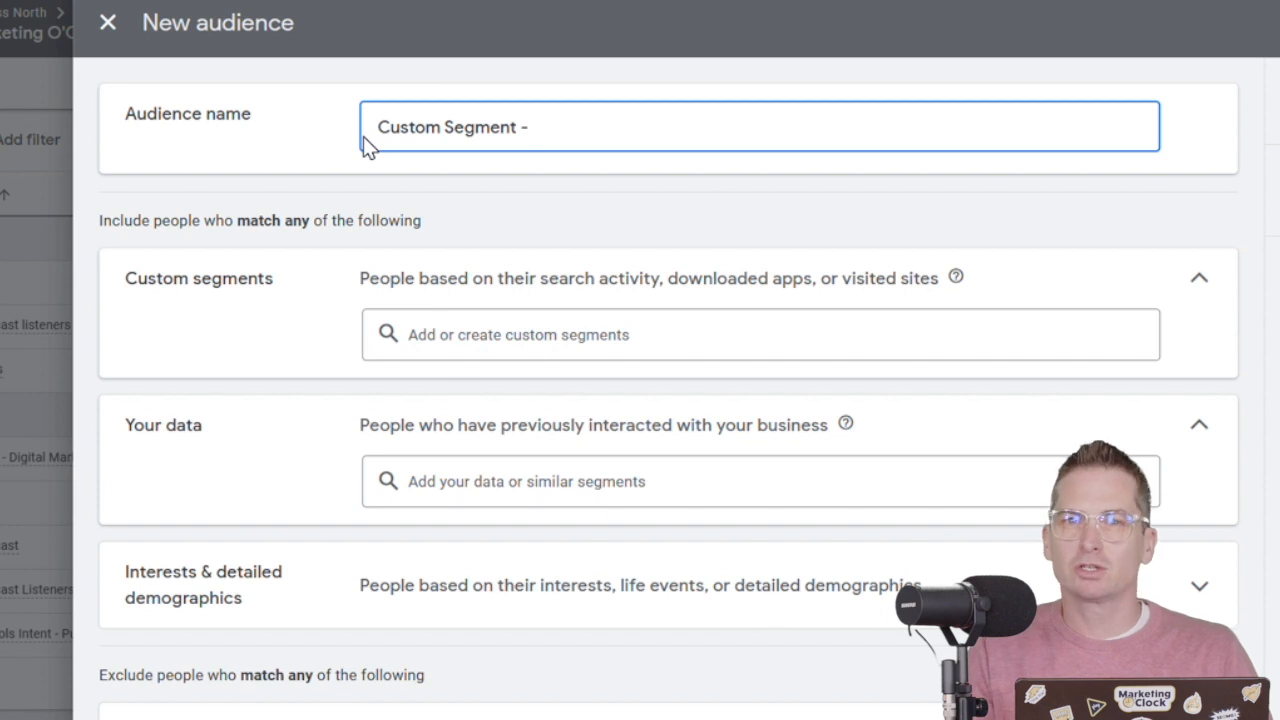
pyautogui.write('Digital Marketing N')
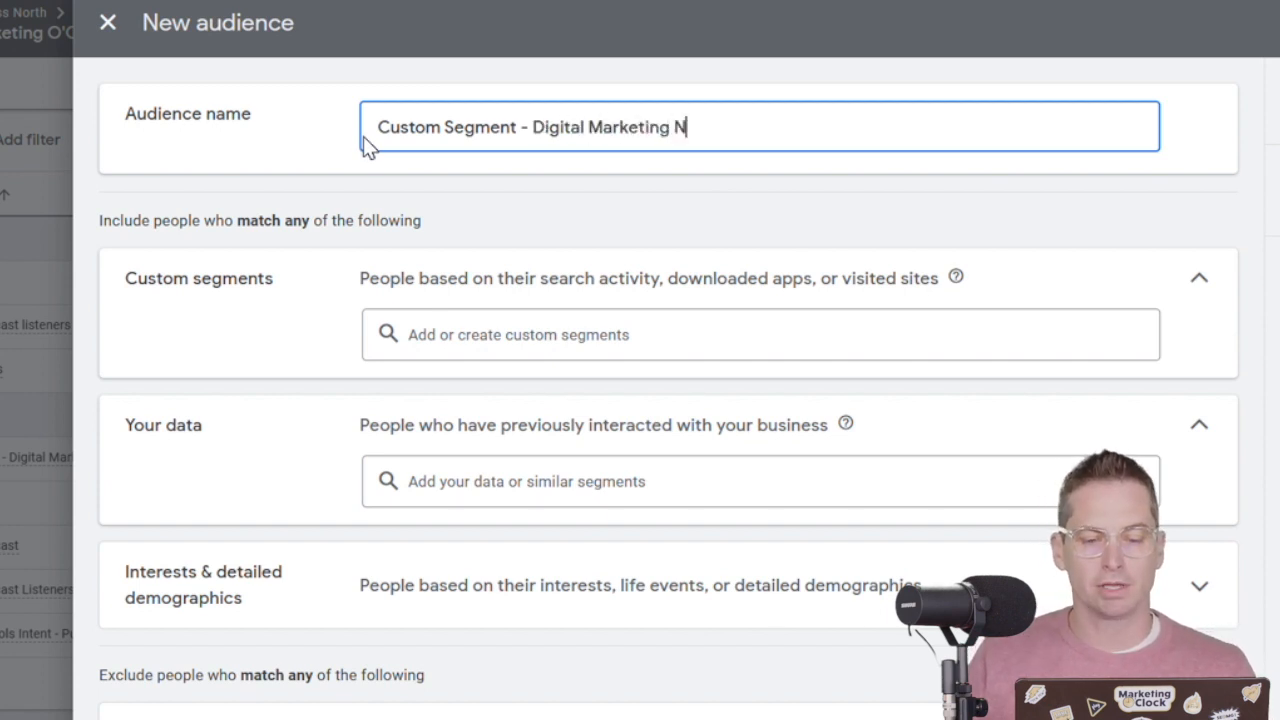
pyautogui.write('ews URL')
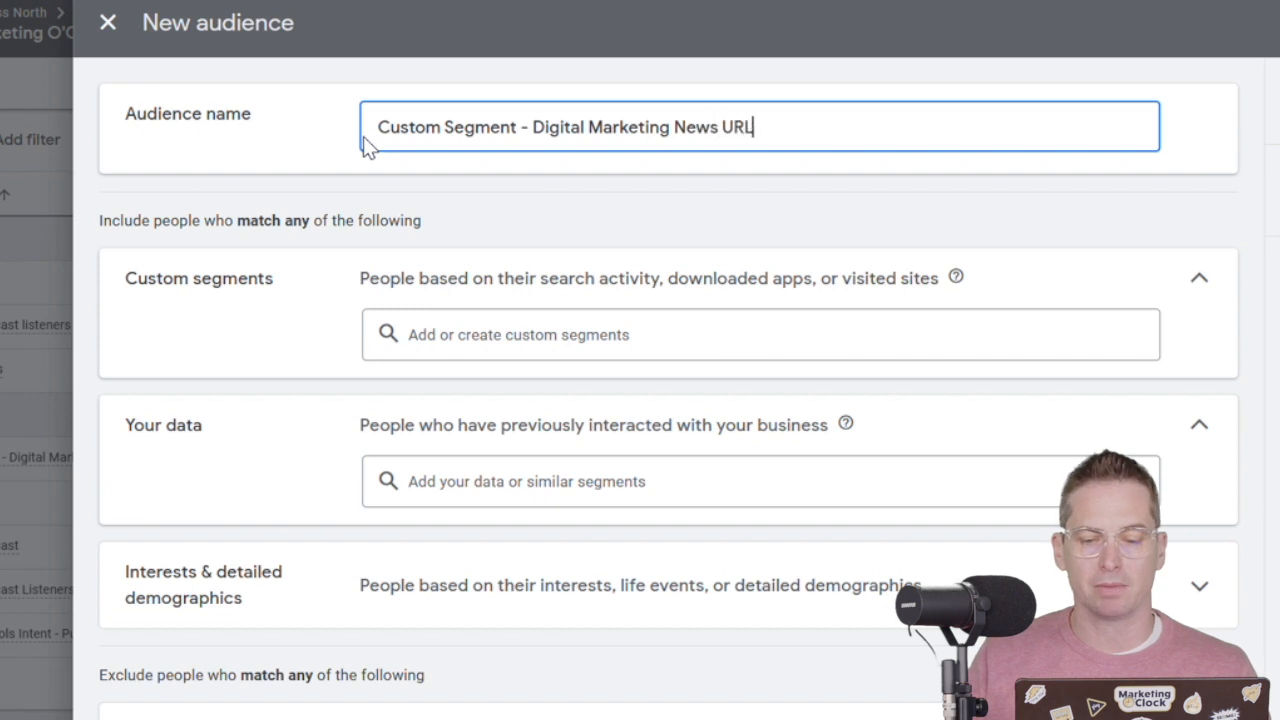
pyautogui.click(760, 334)
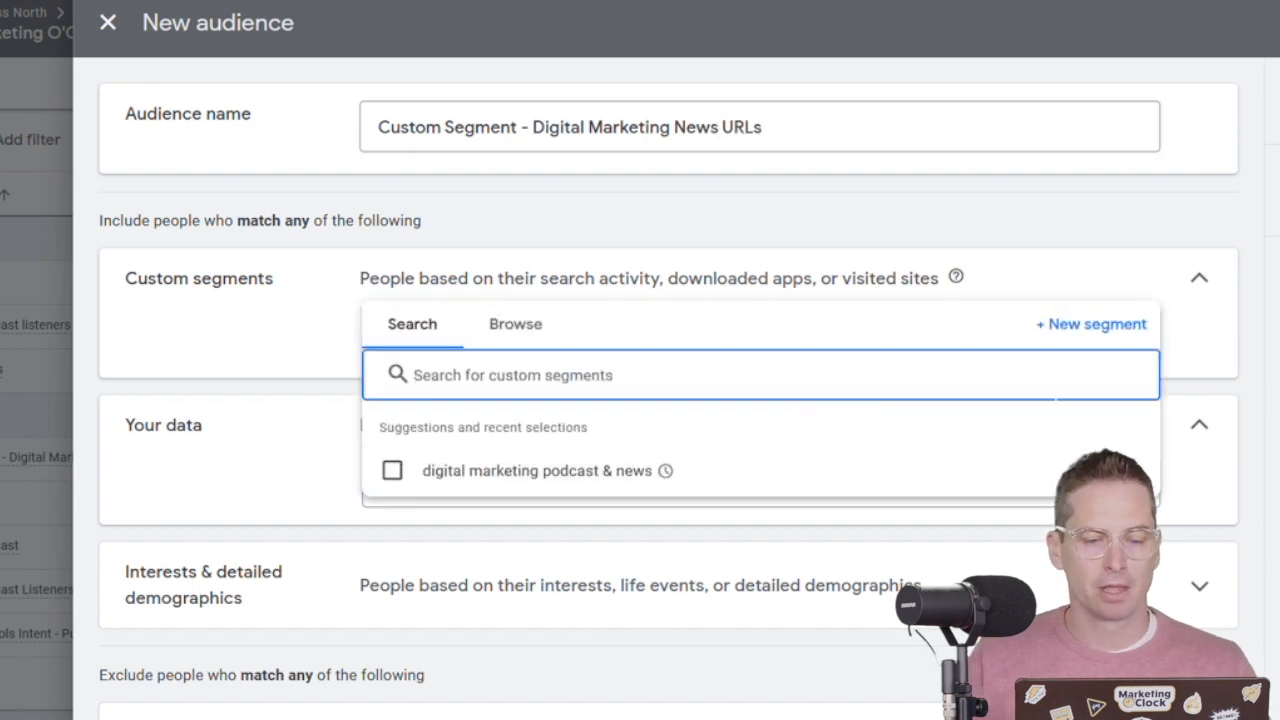
# Step: Create a custom segment named 'Digital Marketing URLs' based on people who browse types of websites
pyautogui.click(1092, 324)
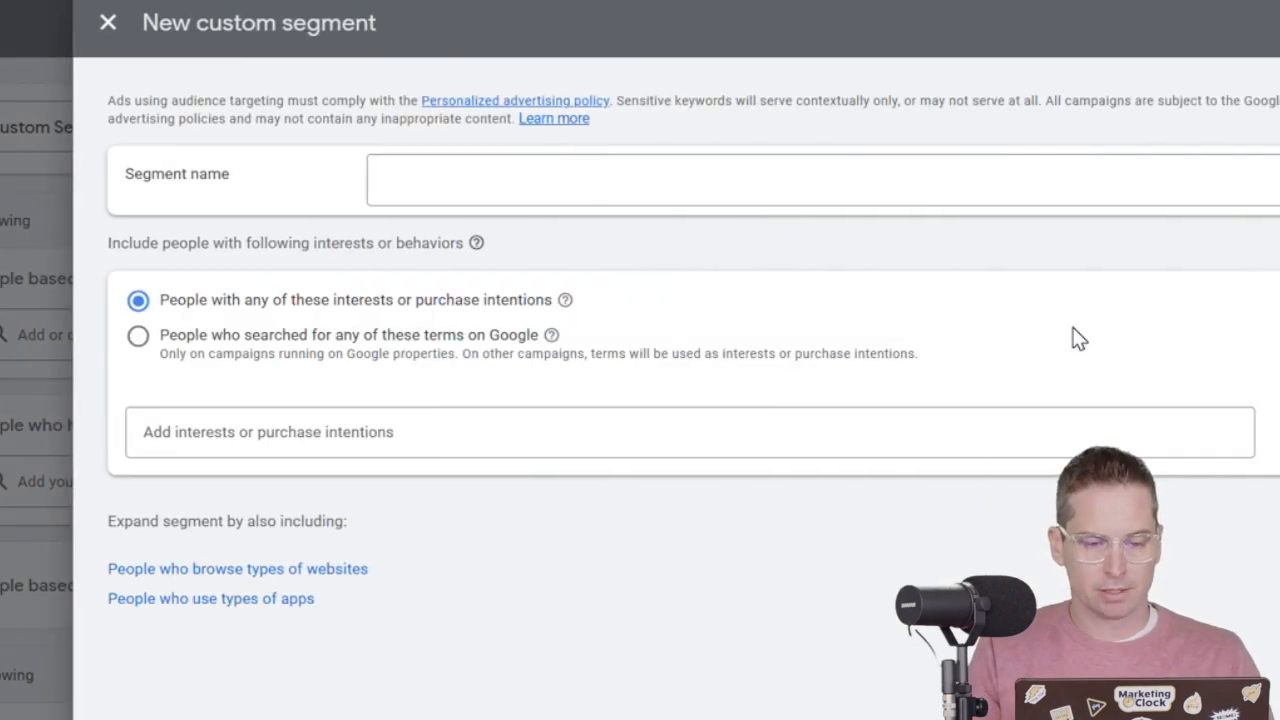
pyautogui.click(820, 180)
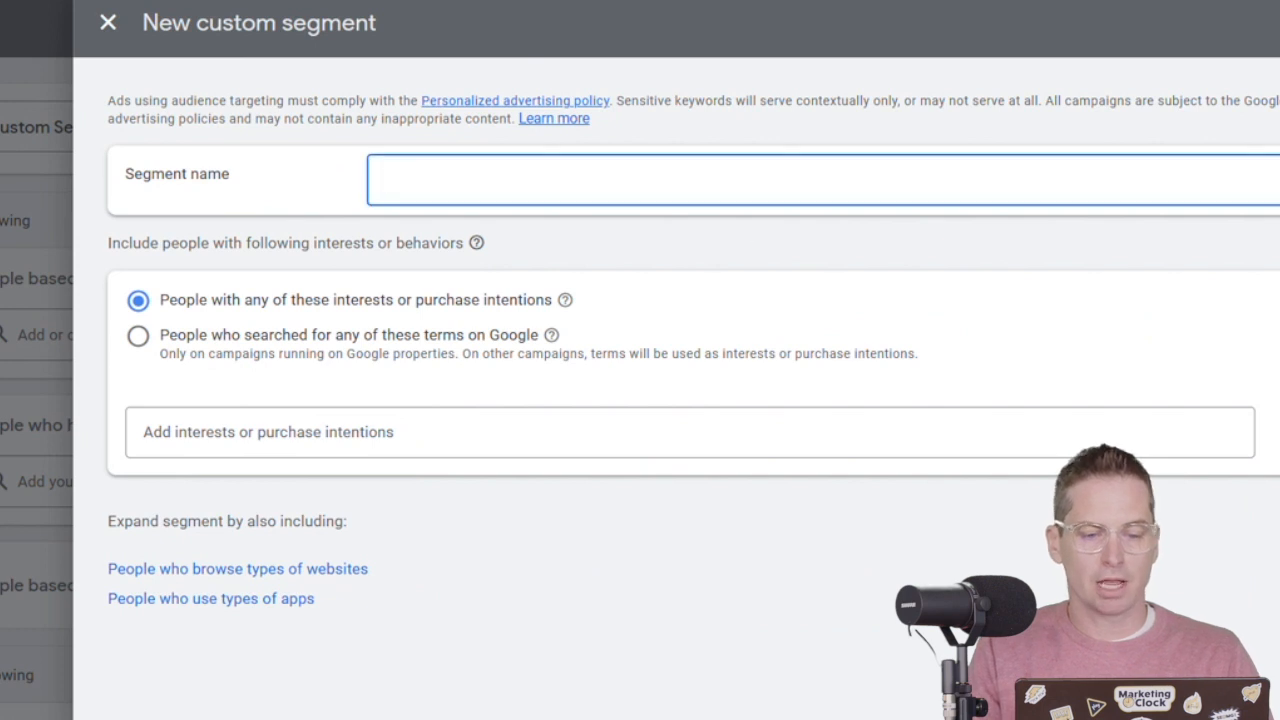
pyautogui.write('Digital Marketing U')
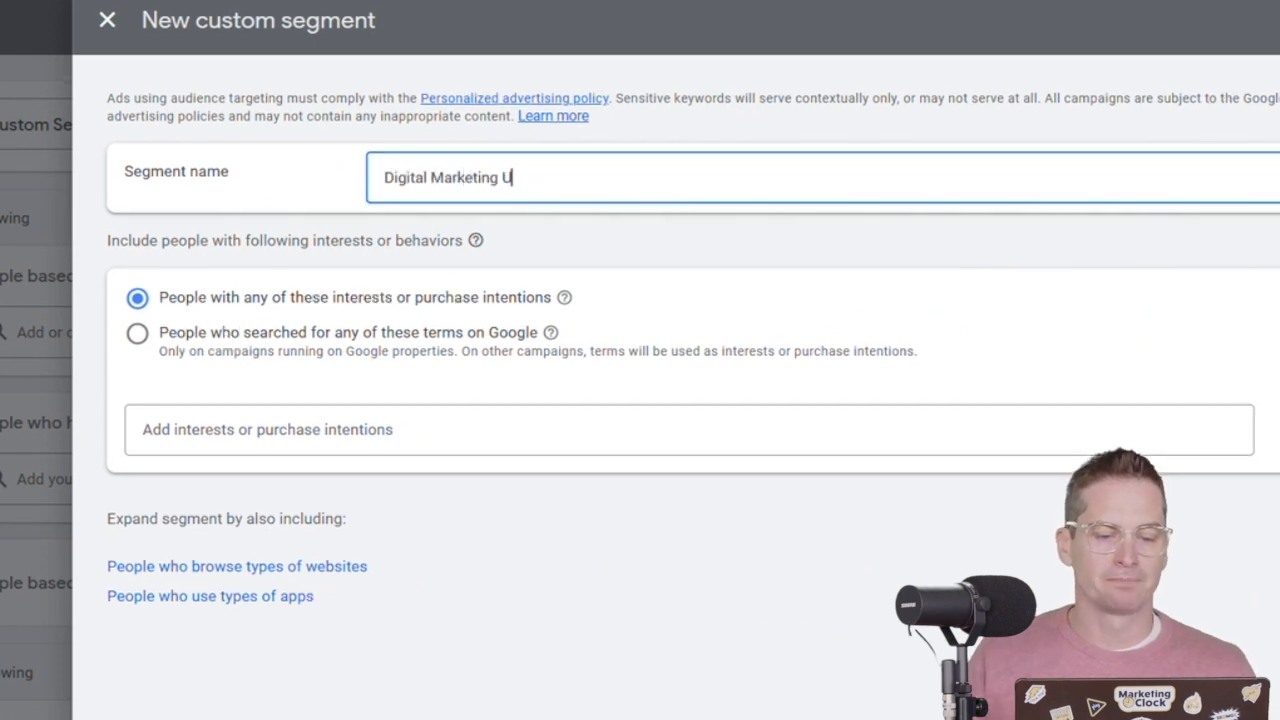
pyautogui.write('RLs')
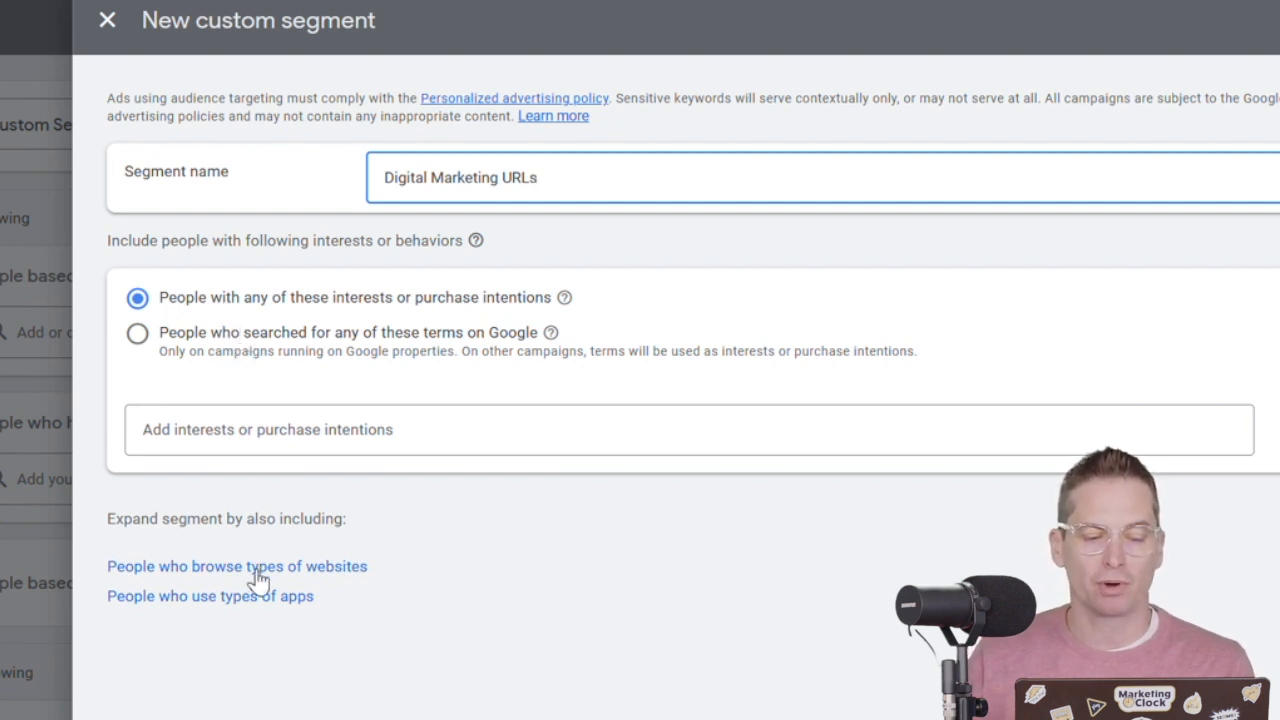
pyautogui.click(236, 566)
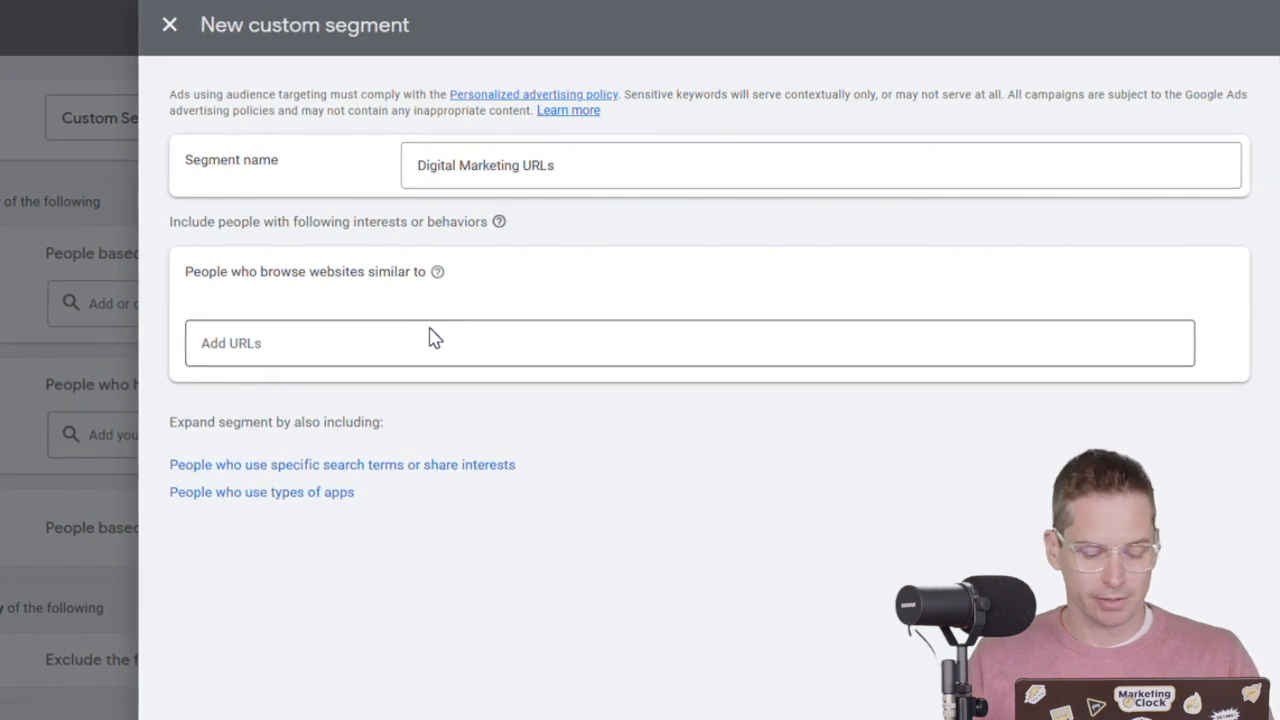
# Step: Add searchengineland.com and searchenginejournal.com as similar websites in the segment
pyautogui.write('searchengineland')
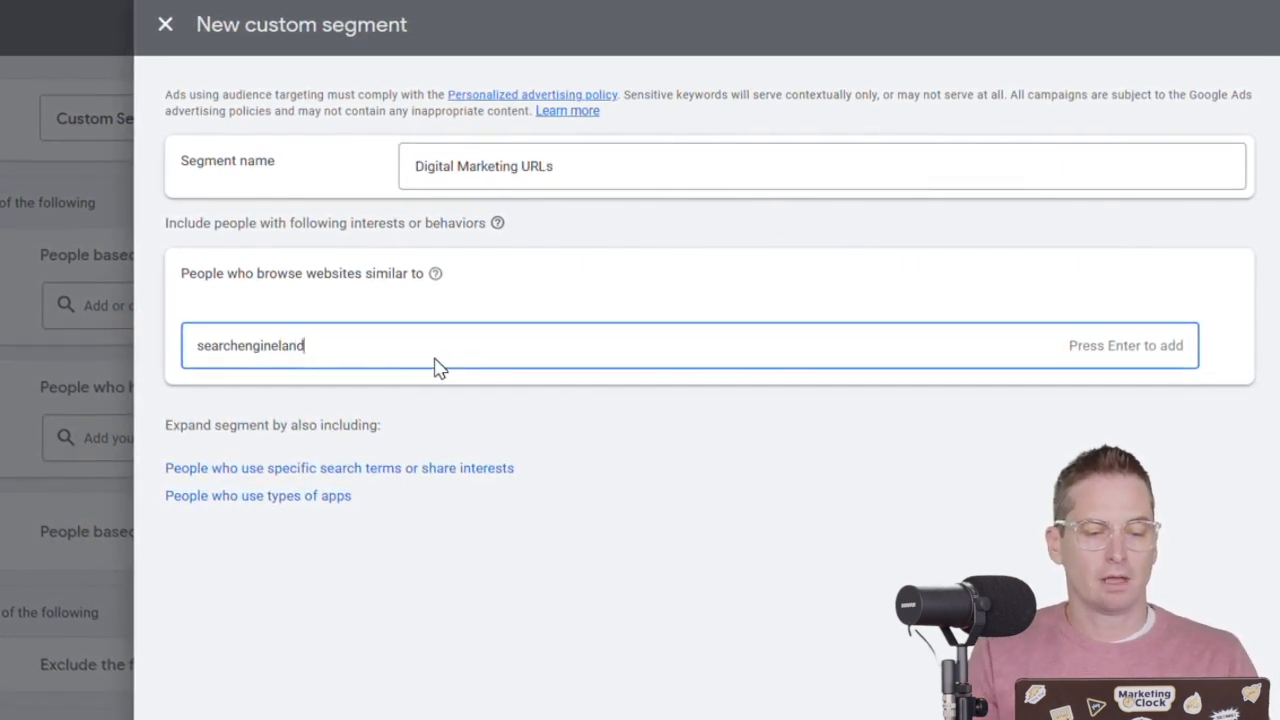
pyautogui.press('Enter')
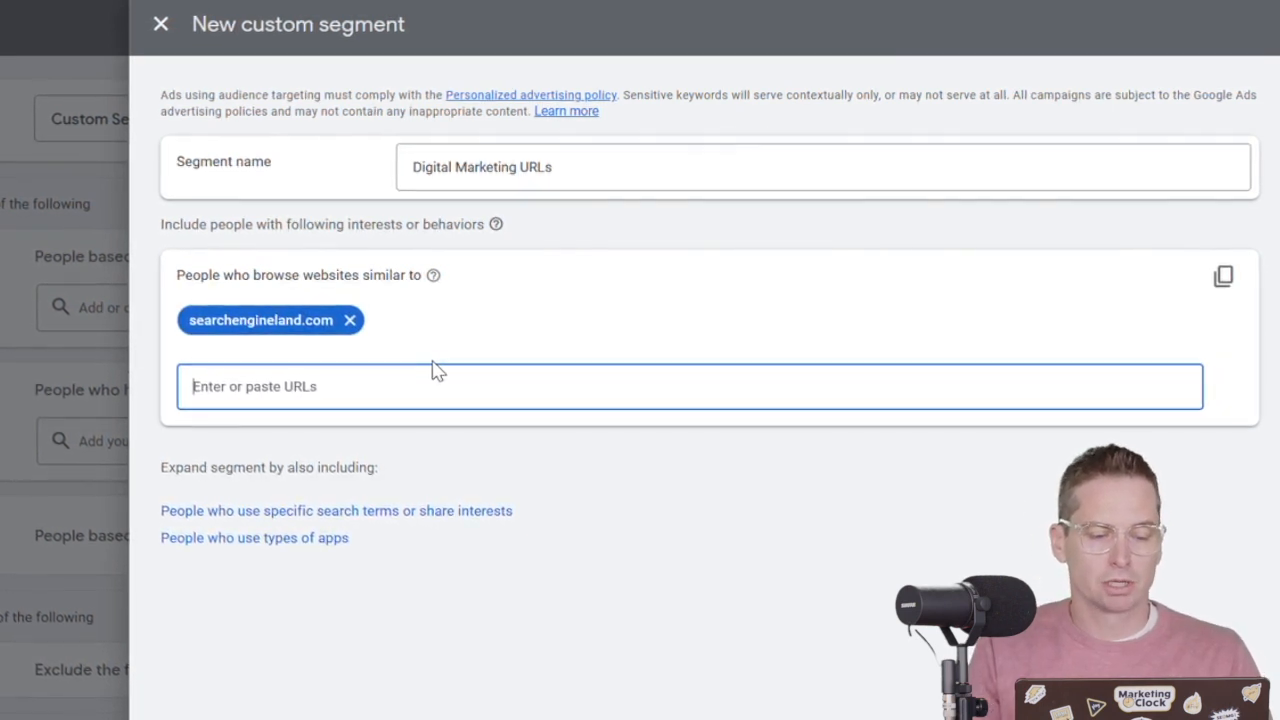
pyautogui.write('search')
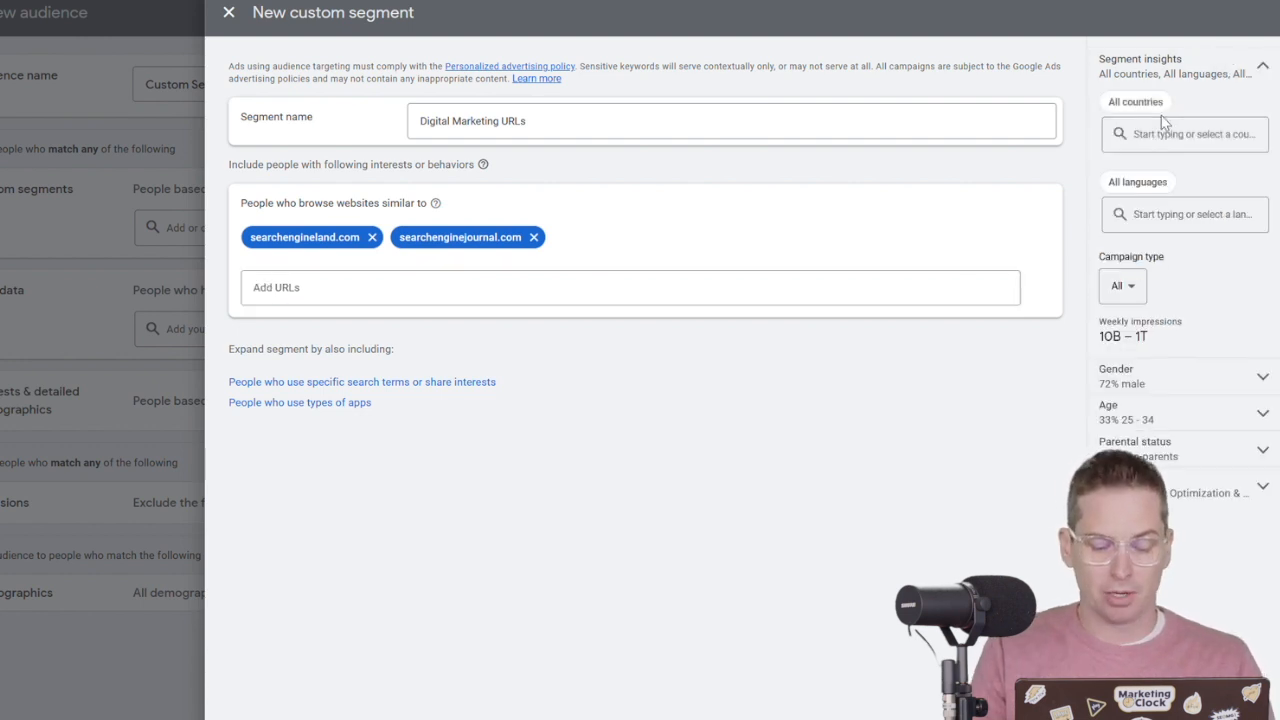
# Step: Limit segment insights to the United States and save the Digital Marketing URLs segment
pyautogui.write('united state')
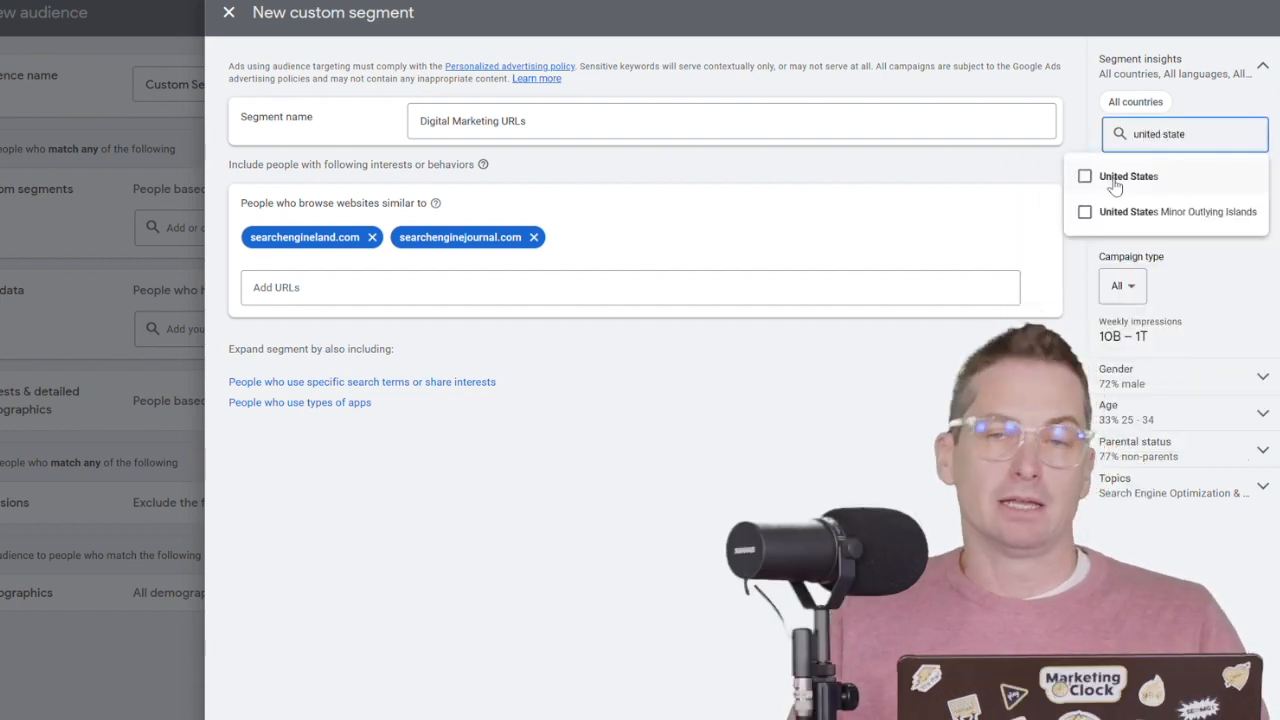
pyautogui.click(1128, 176)
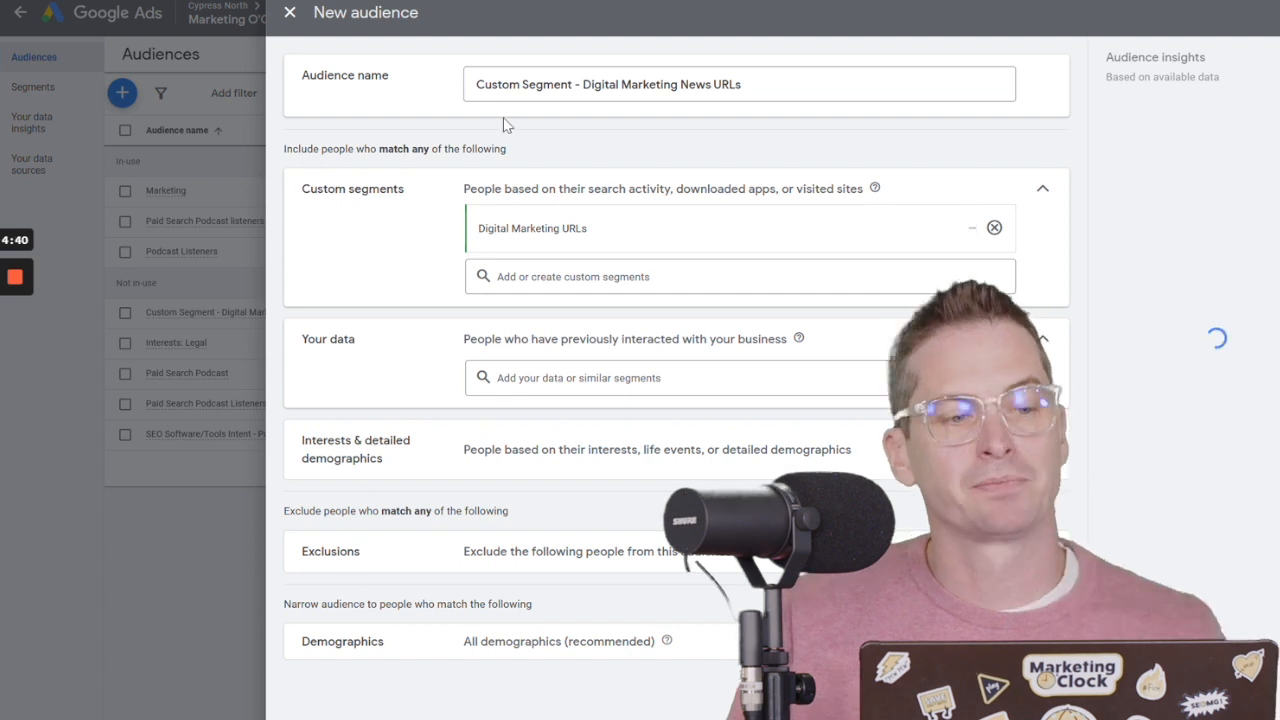
# Step: Save the audience and edit the Custom Segment Build ad group's audience segments
pyautogui.click(290, 12)
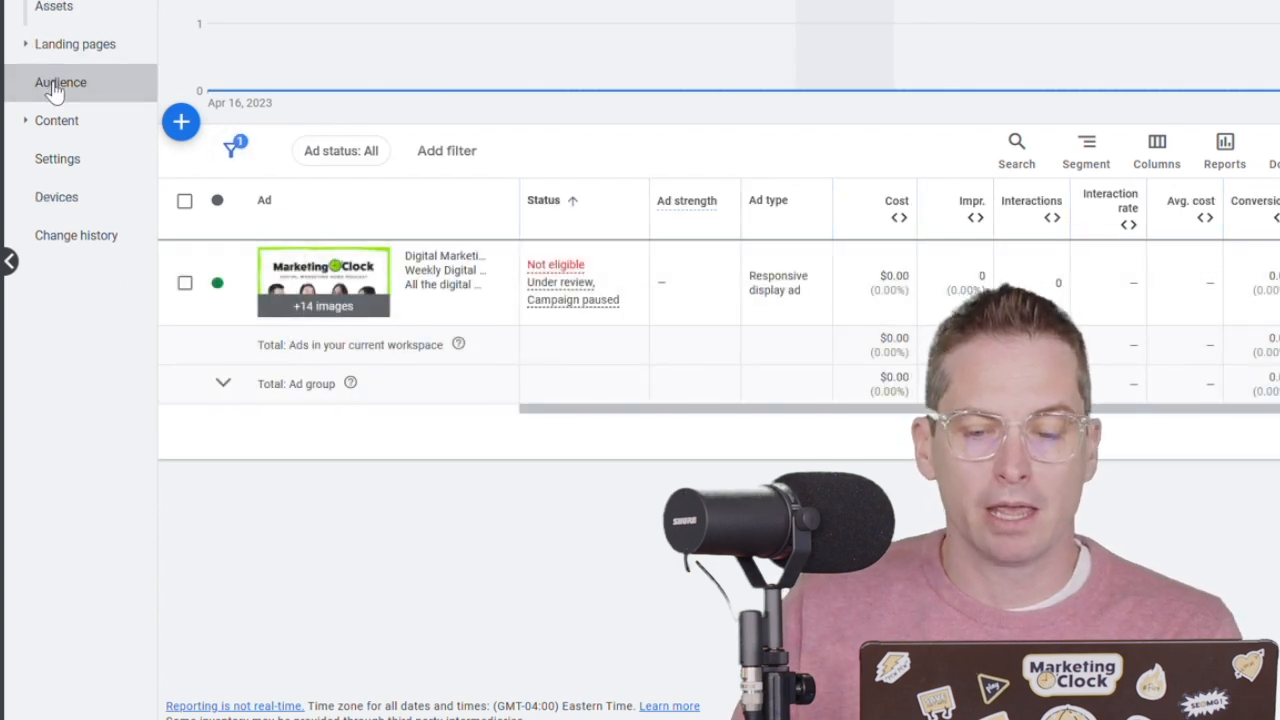
pyautogui.click(60, 82)
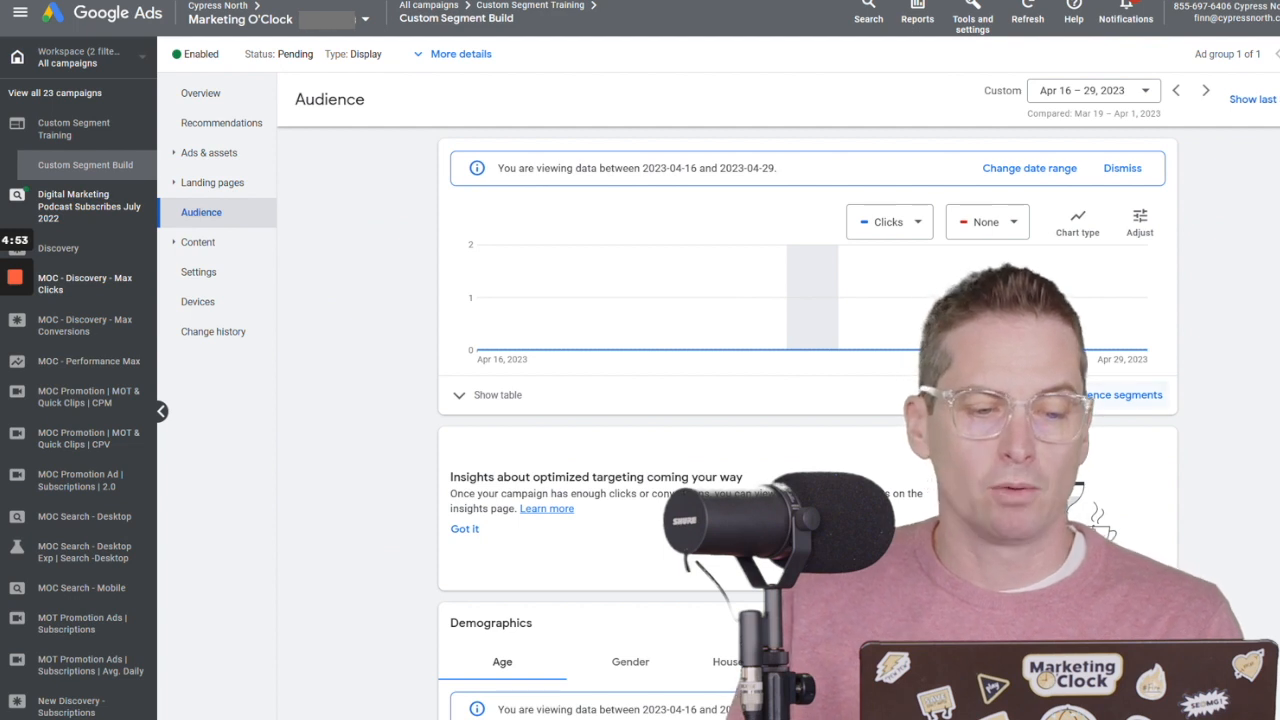
pyautogui.click(1122, 394)
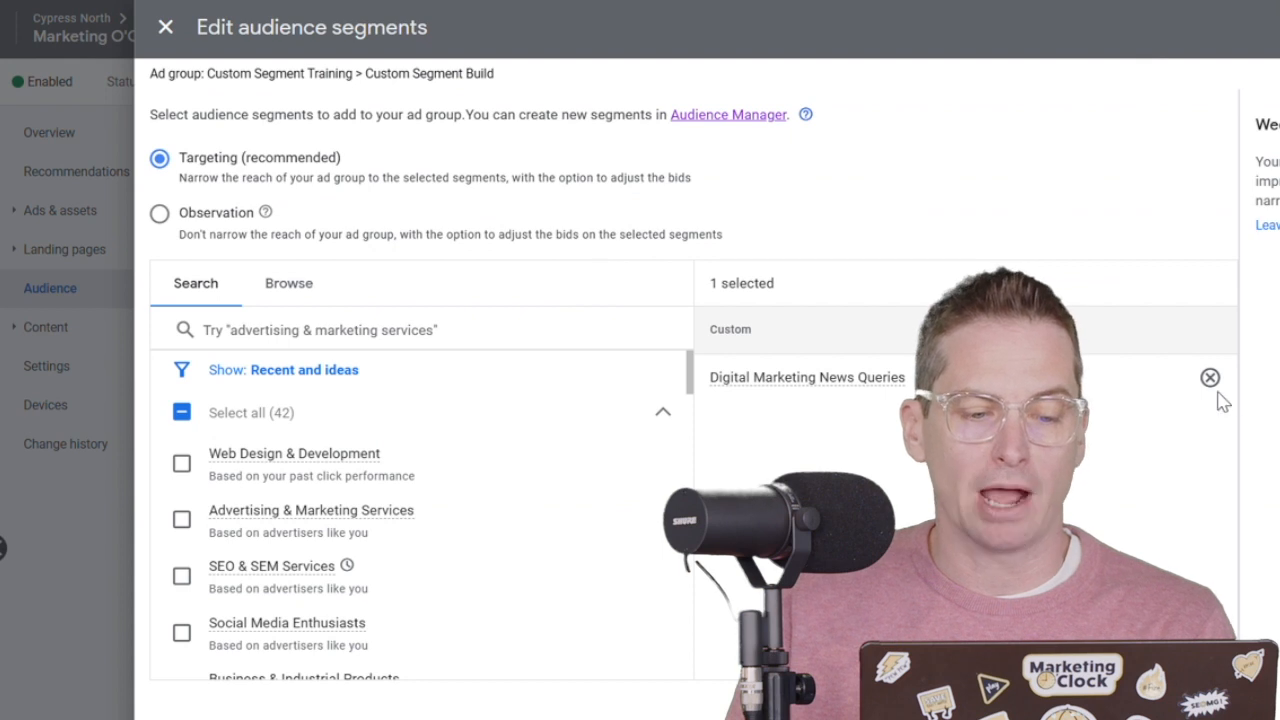
# Step: Replace Digital Marketing News Queries with the Digital Marketing URLs segment and save the targeting
pyautogui.click(288, 284)
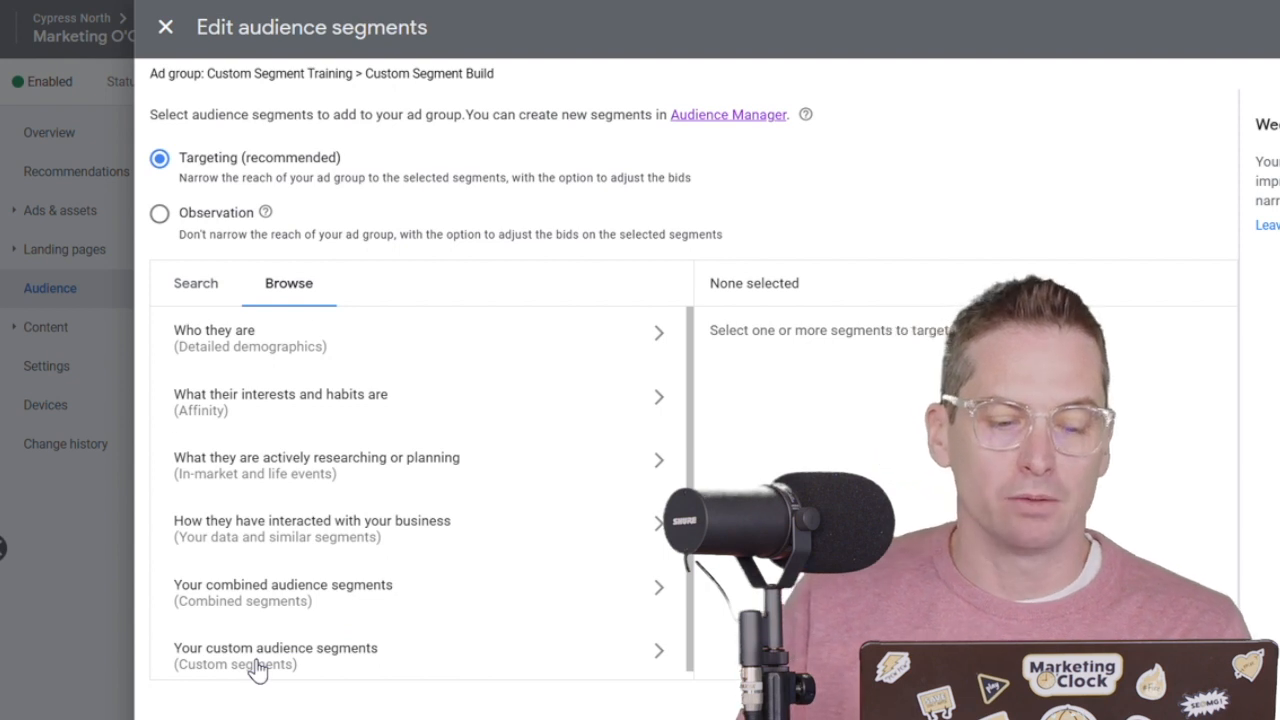
pyautogui.click(276, 656)
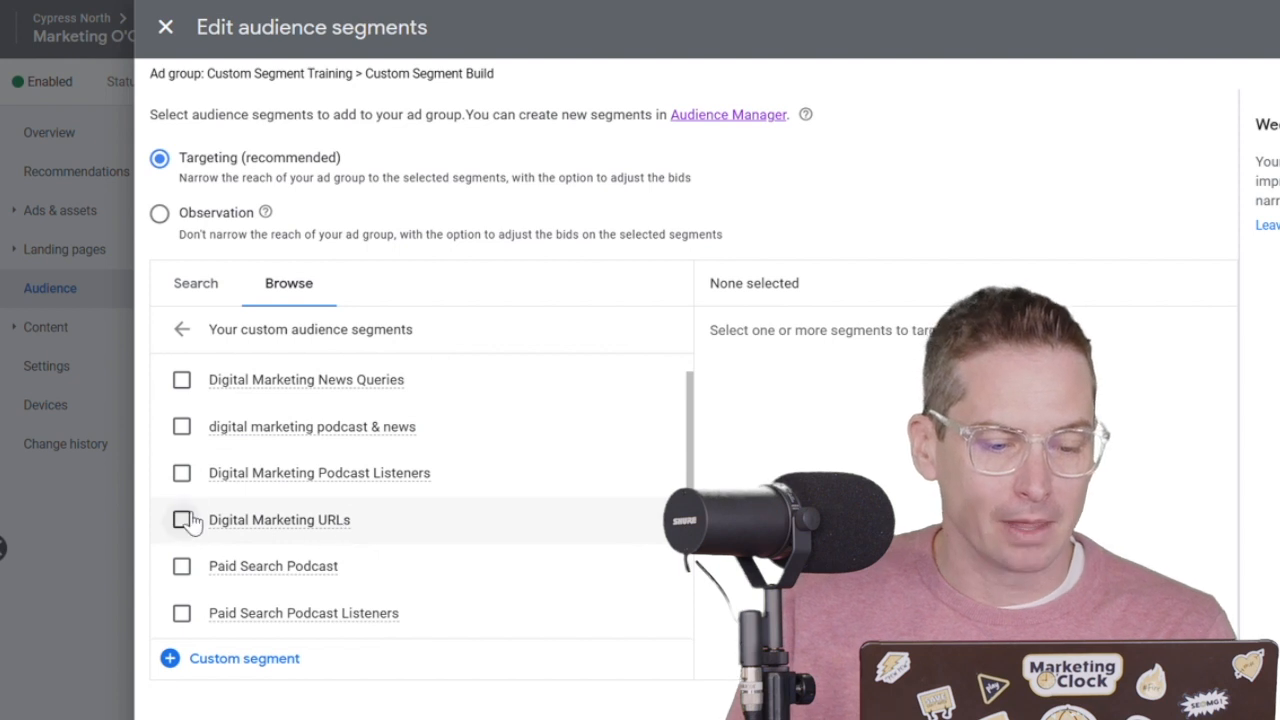
pyautogui.click(180, 520)
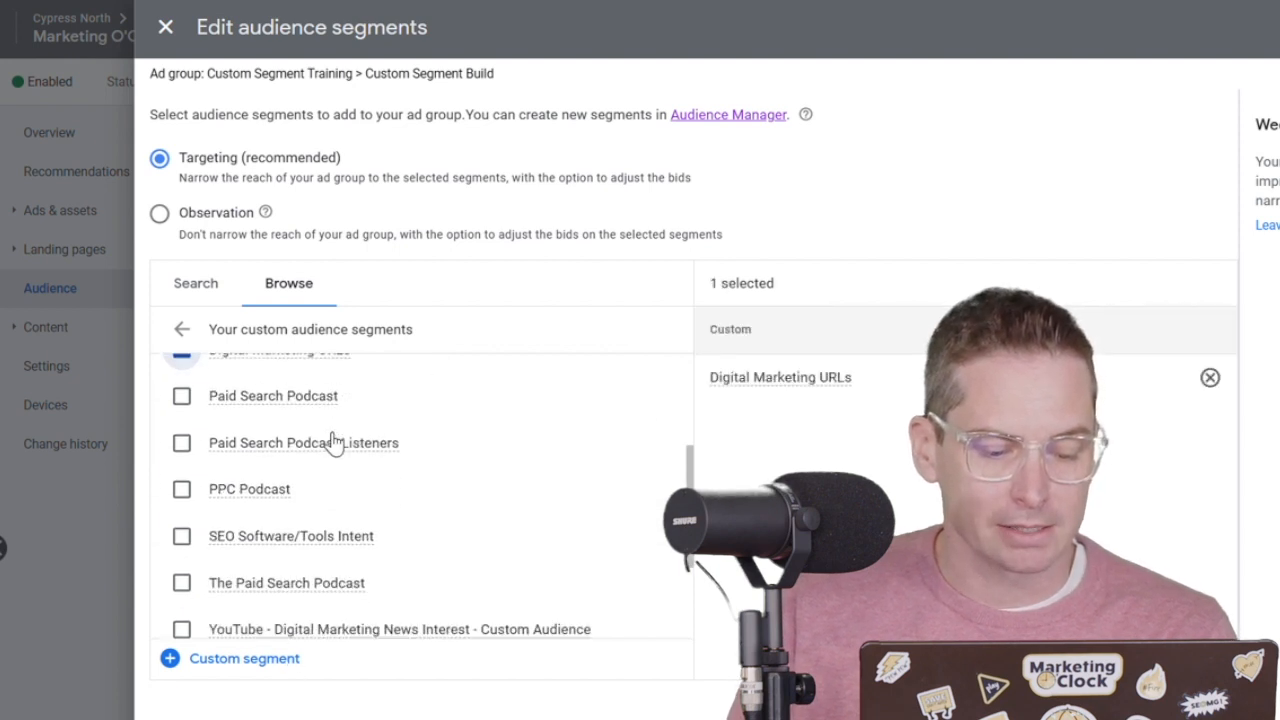
pyautogui.scroll(-3)
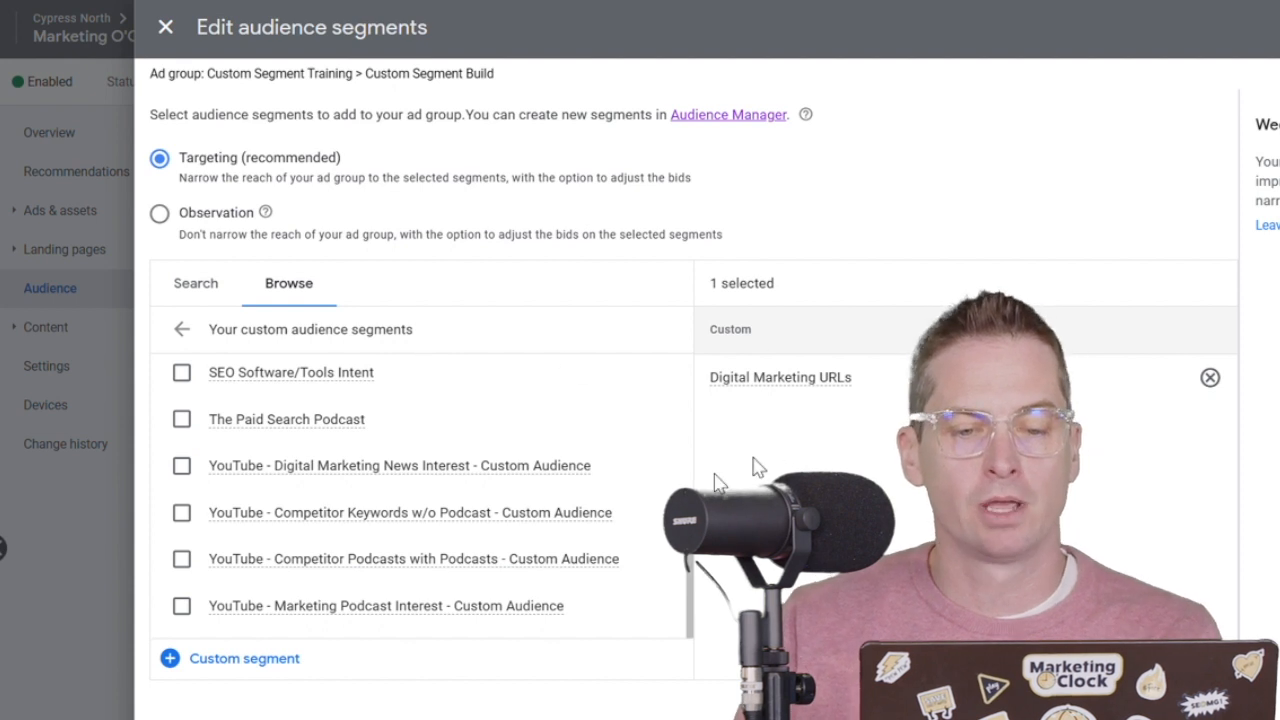
pyautogui.click(166, 28)
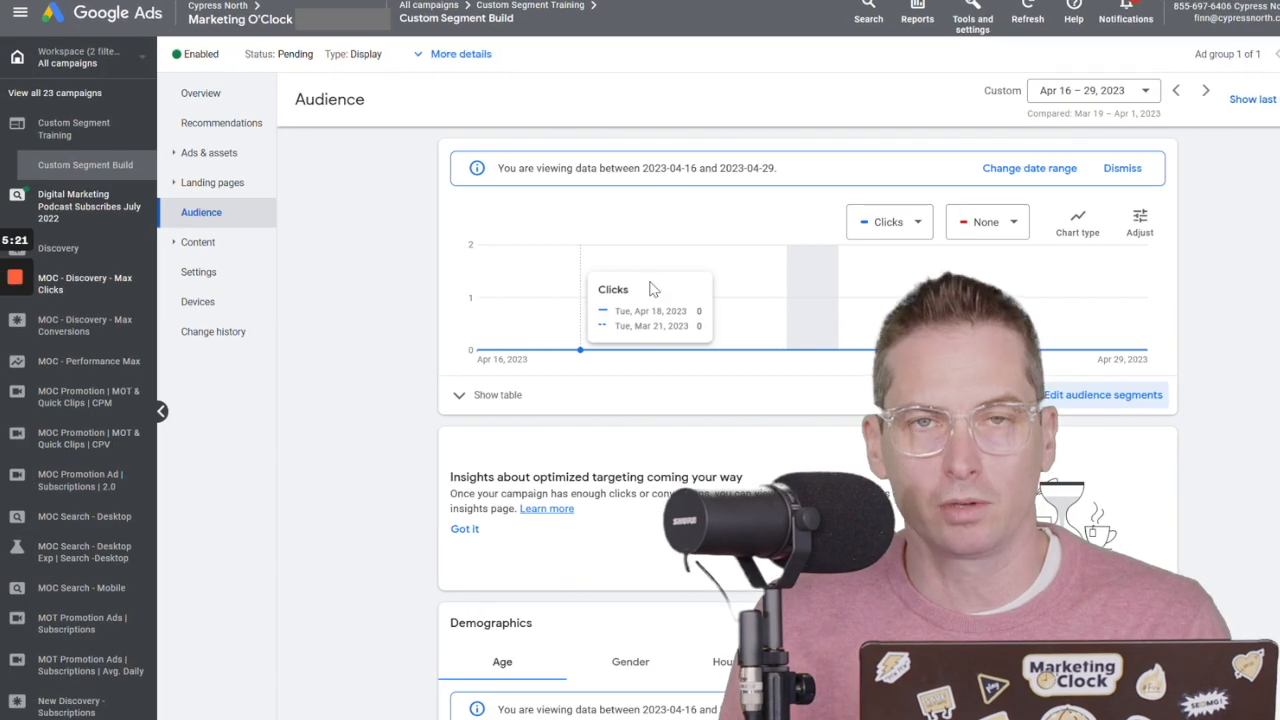
pyautogui.moveTo(744, 196)
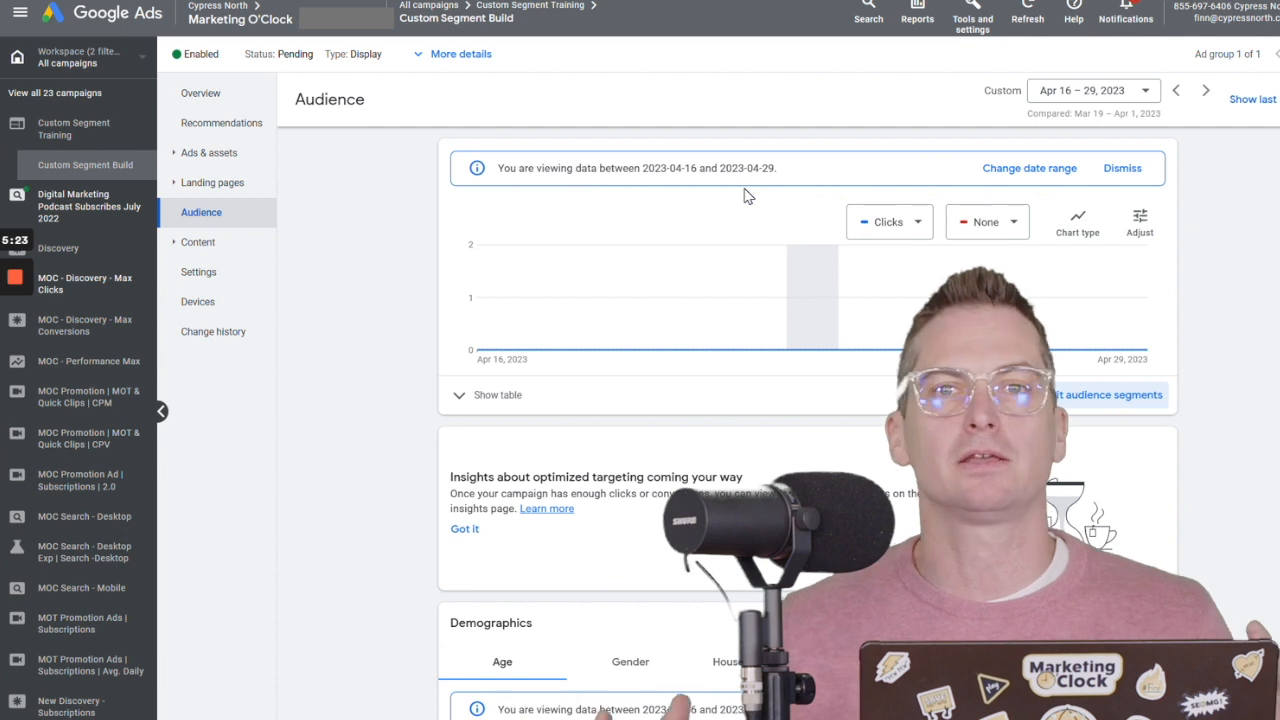